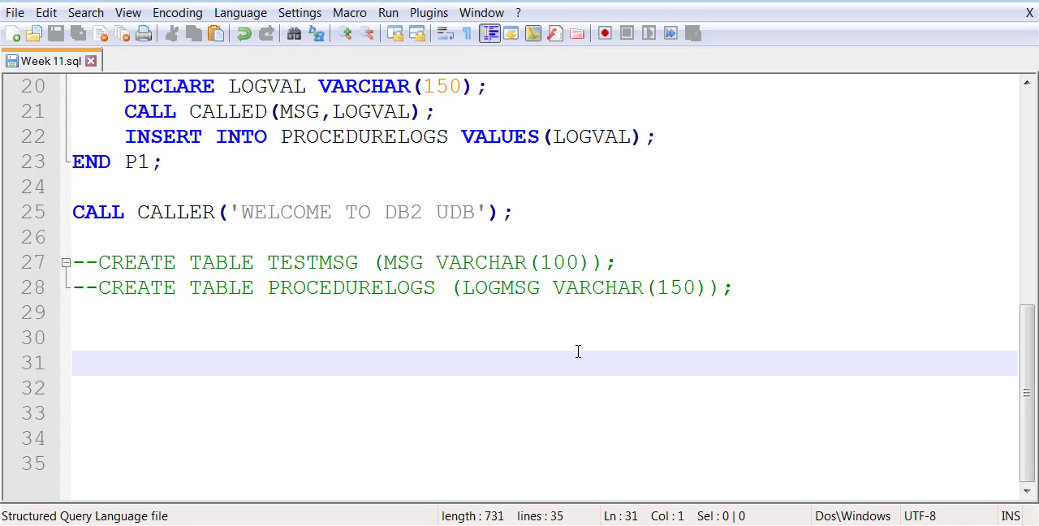
Step: Write CREATE TABLE NUMBERS_TABLE(SUMS INTEGER); on line 30
text(CREATE)
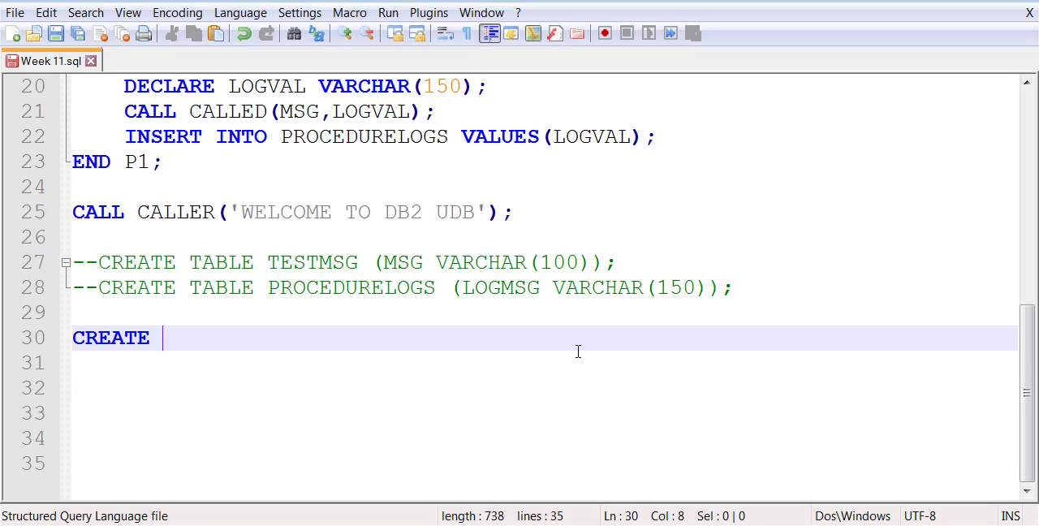
text(ATABLE)
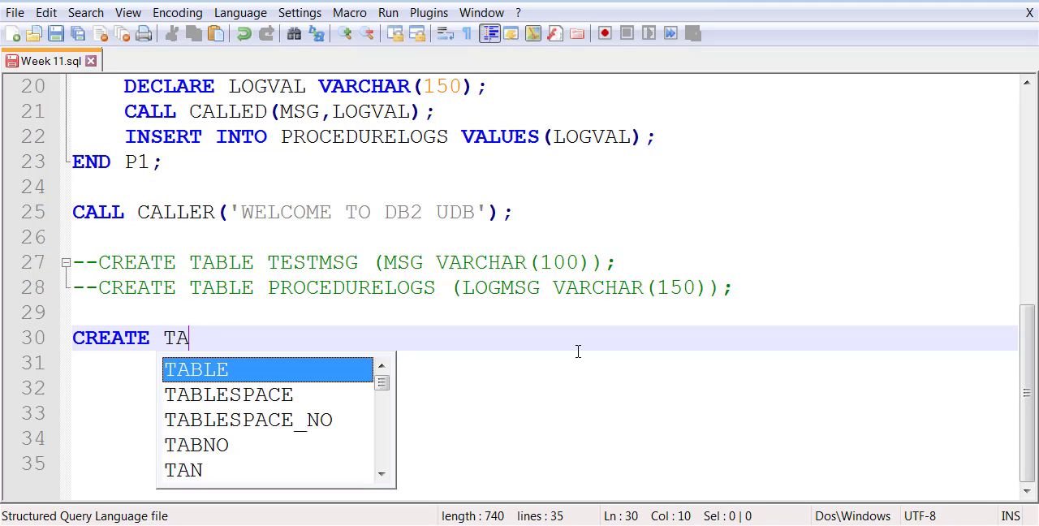
key(Enter)
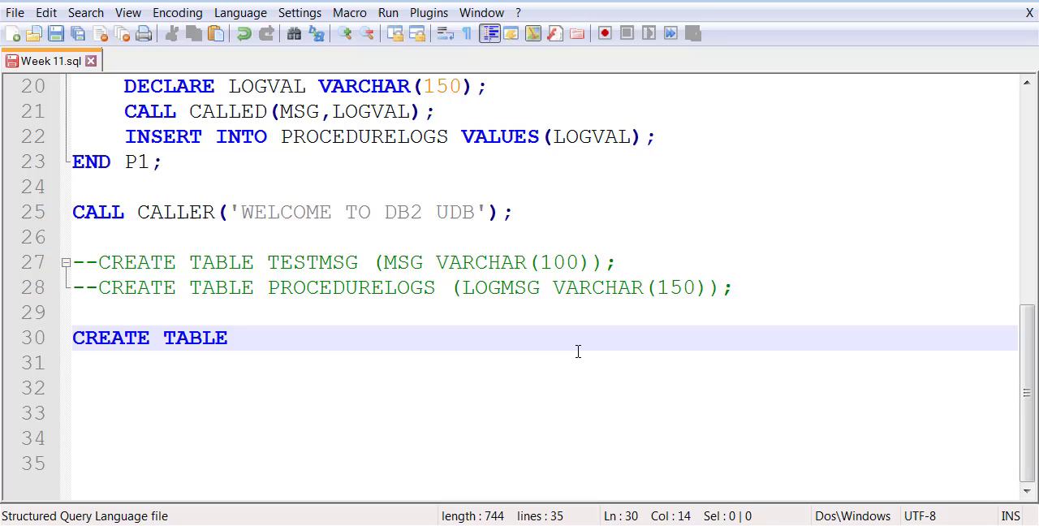
text(NUMBERS_TABLE)
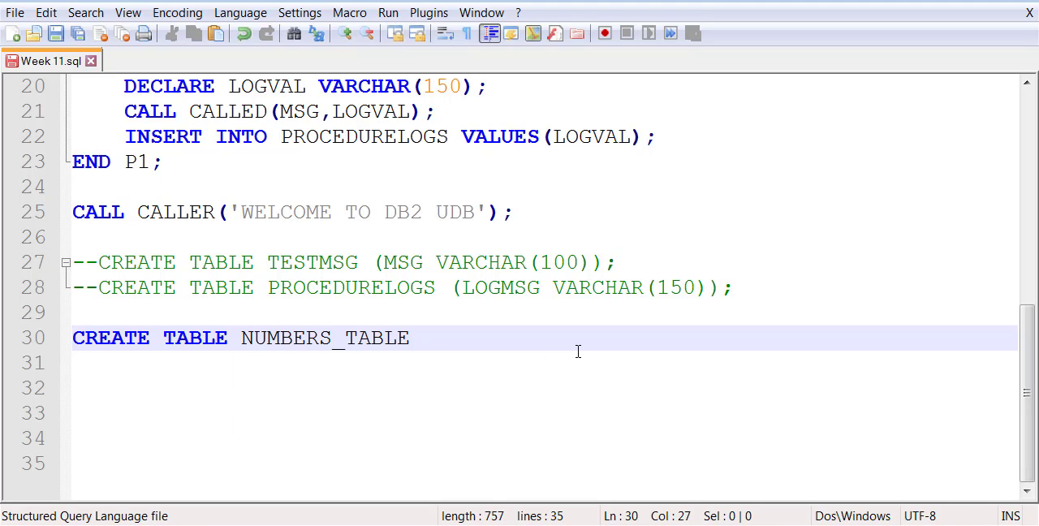
text((SUMS))
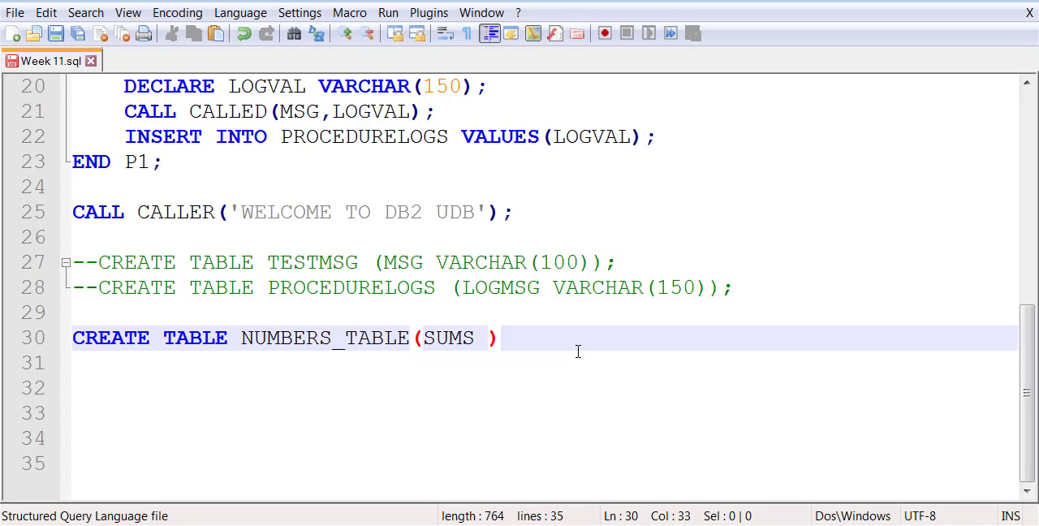
text(INTEGER)
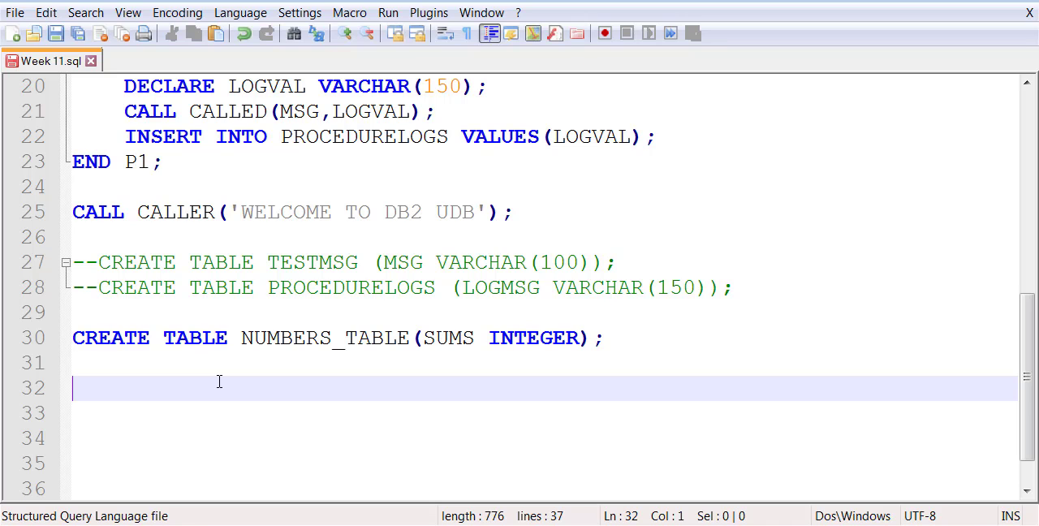
Step: Add the --CALLED and --CALLER comment markers with blank lines between them
text(-)
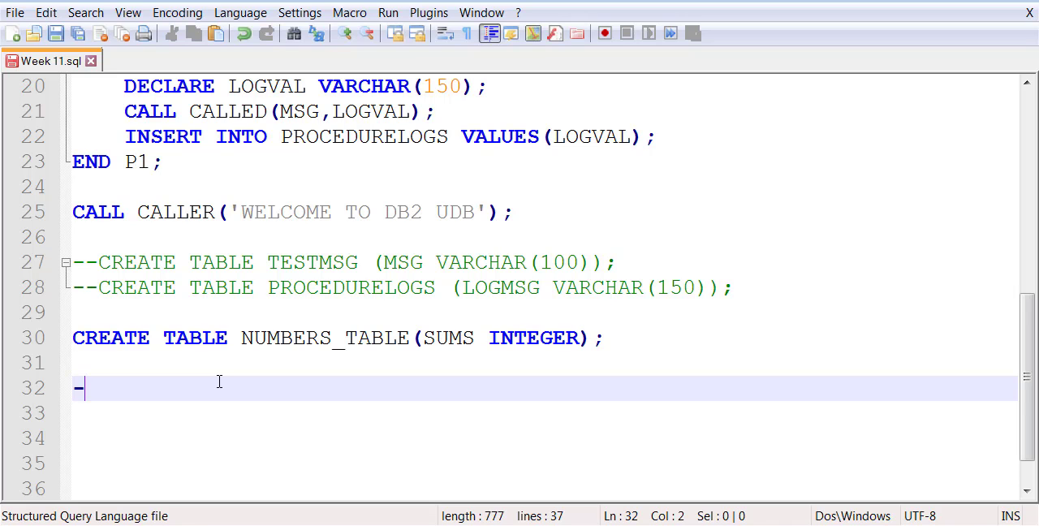
text(-CALLED)
click(544, 488)
text(--CALLER)
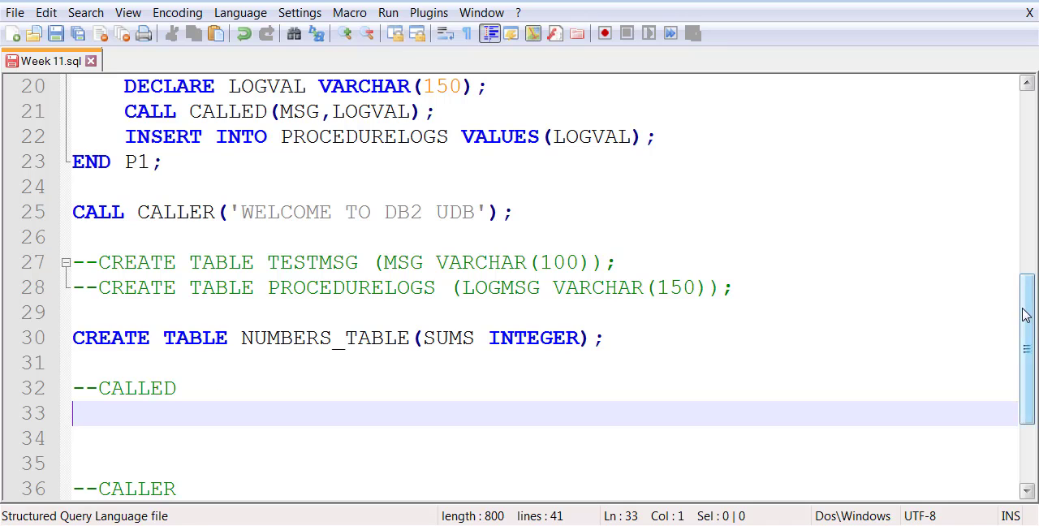
scroll(down, 3)
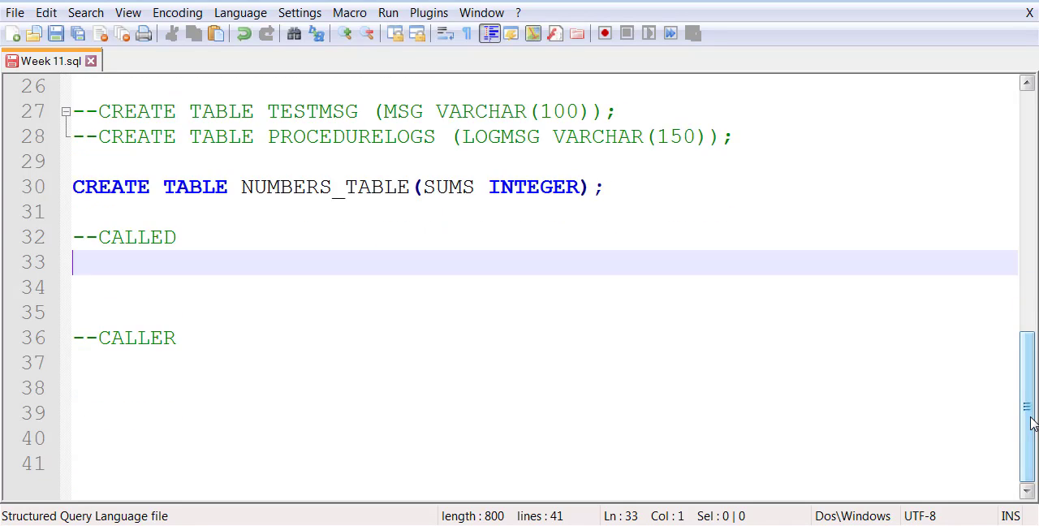
Step: Write CREATE PROCEDURE SUM_NUMS with inputs IN NUM1 INTEGER, IN NUM2 INTEGER
text(CREATE PROCEDURE)
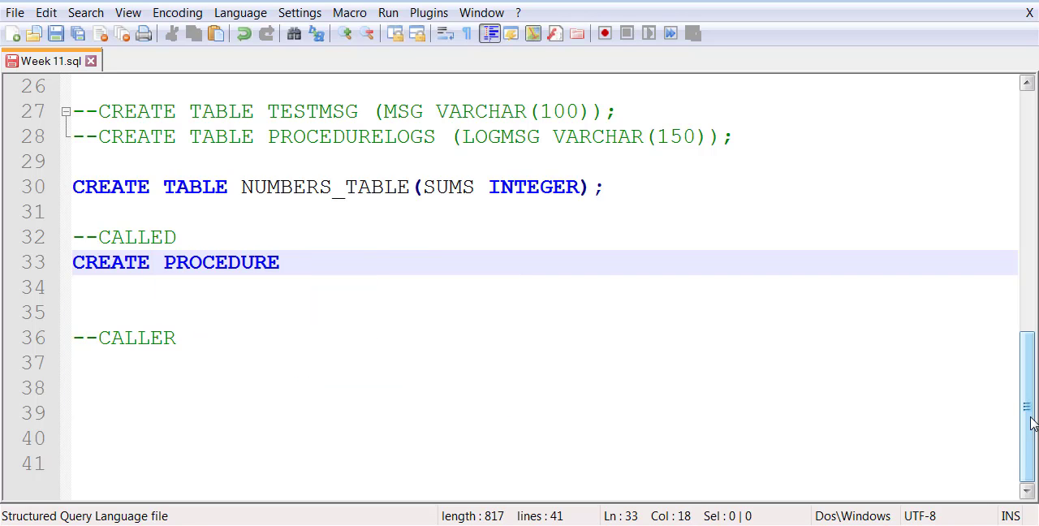
text(SUM_N)
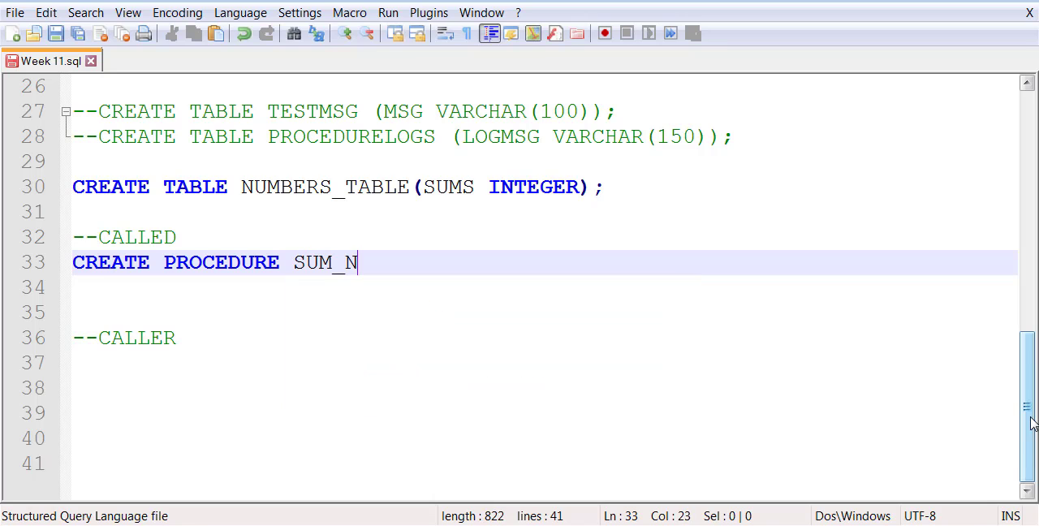
text(UMS(IN)
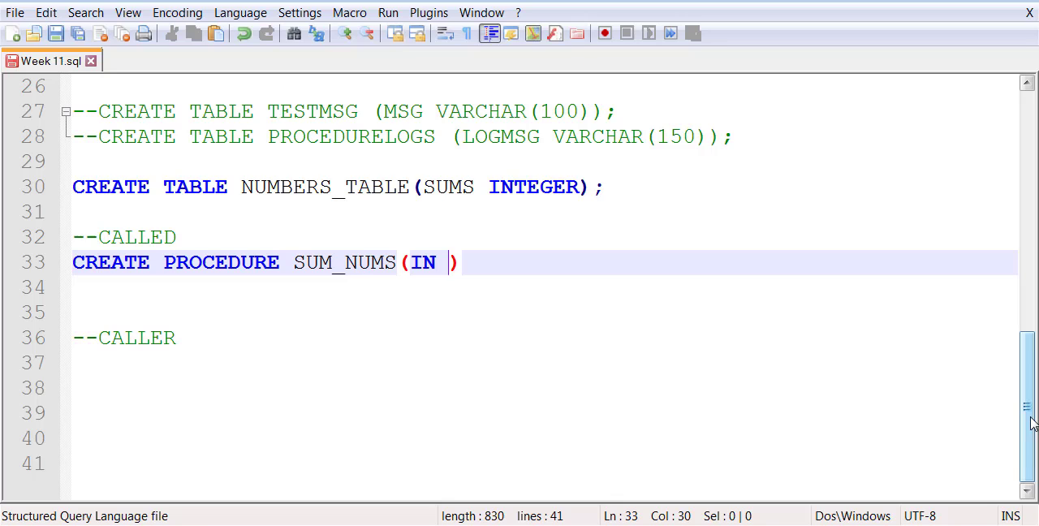
text(NUM)
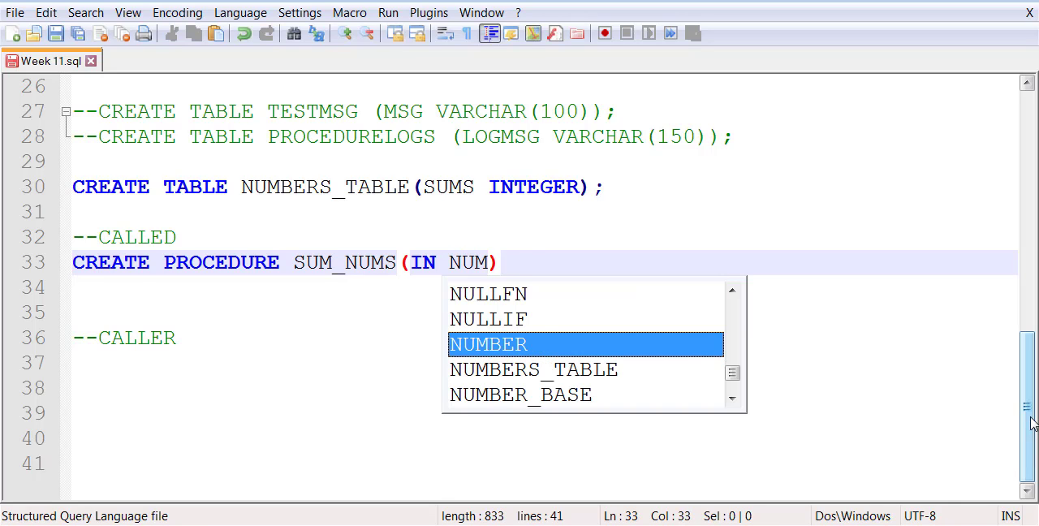
text(1)
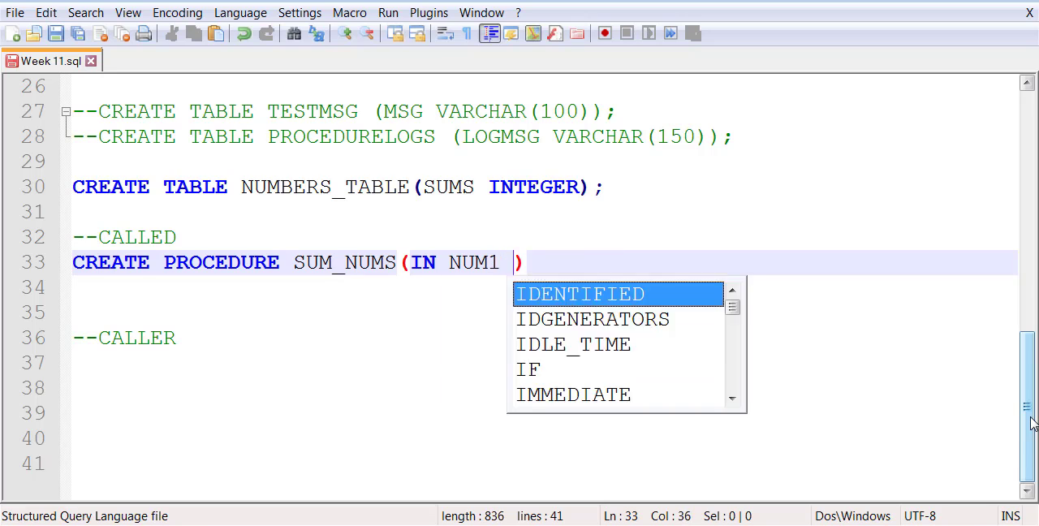
text(INTEGER,)
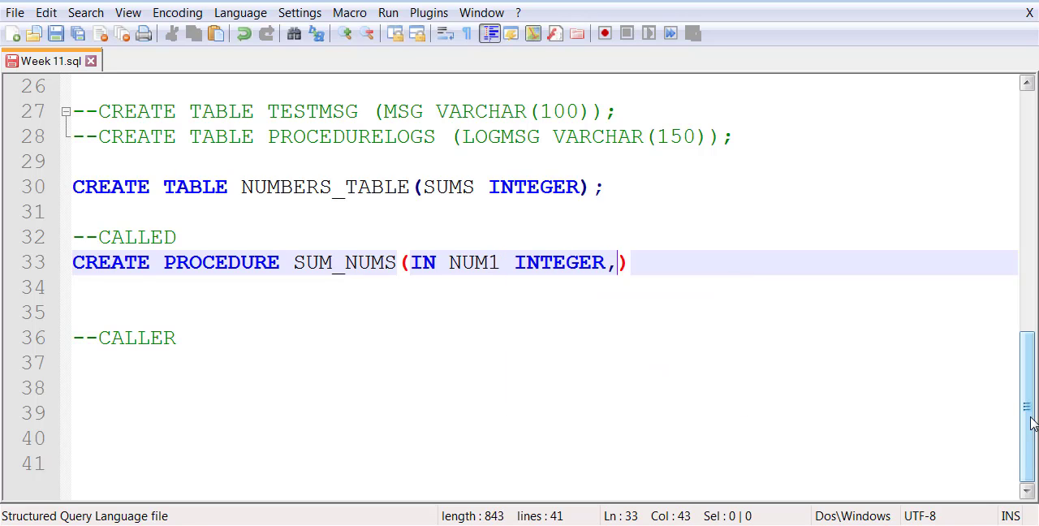
text(IN NUM2)
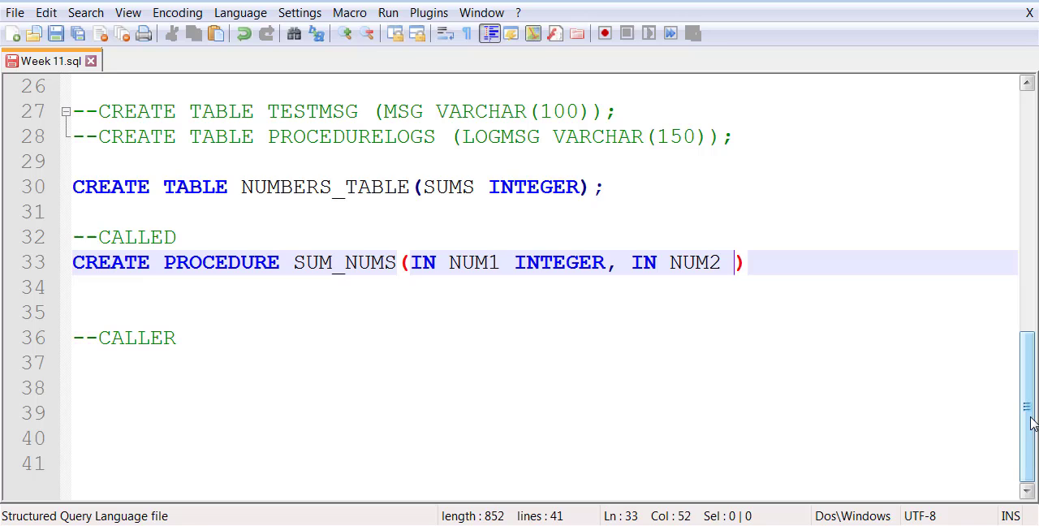
text(INTEGER,)
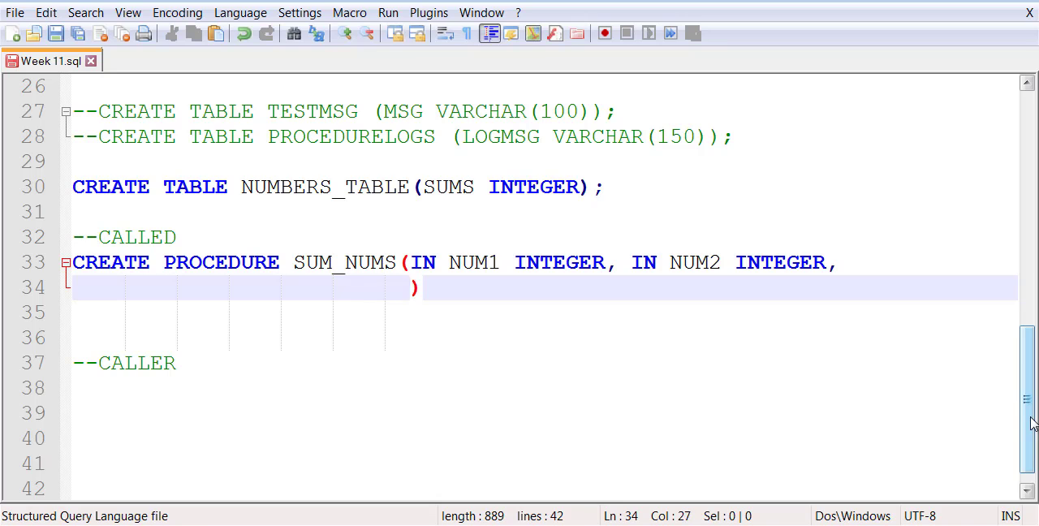
Step: Add the OUT RST INTEGER parameter and the LANGUAGE SQL line
text(OUT RST)
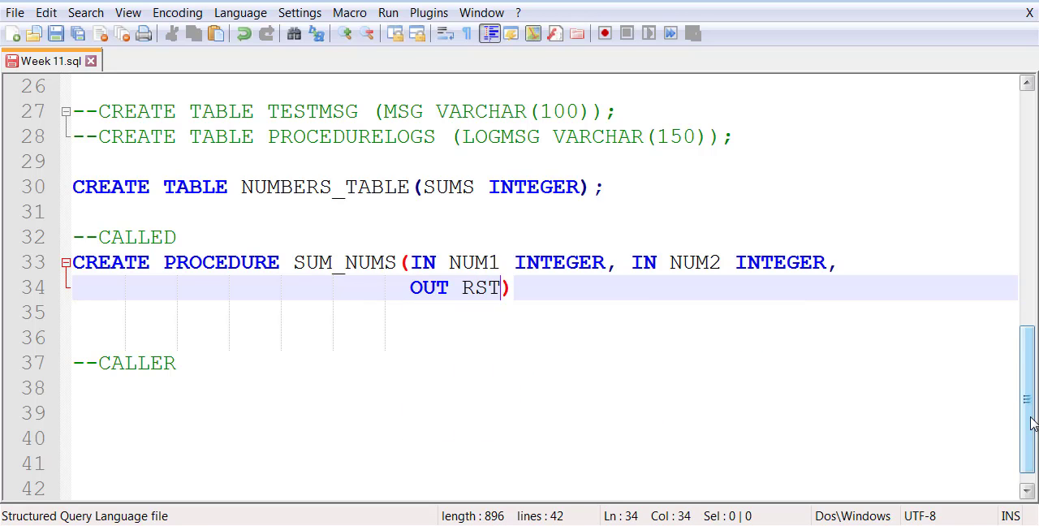
text(A)
text( INTEGER)
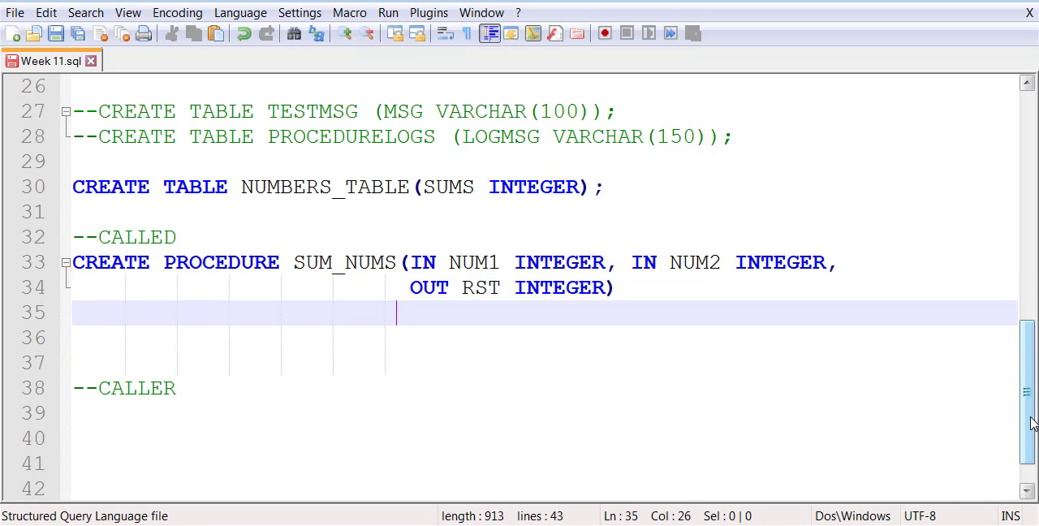
text(LANGUAGE SQL)
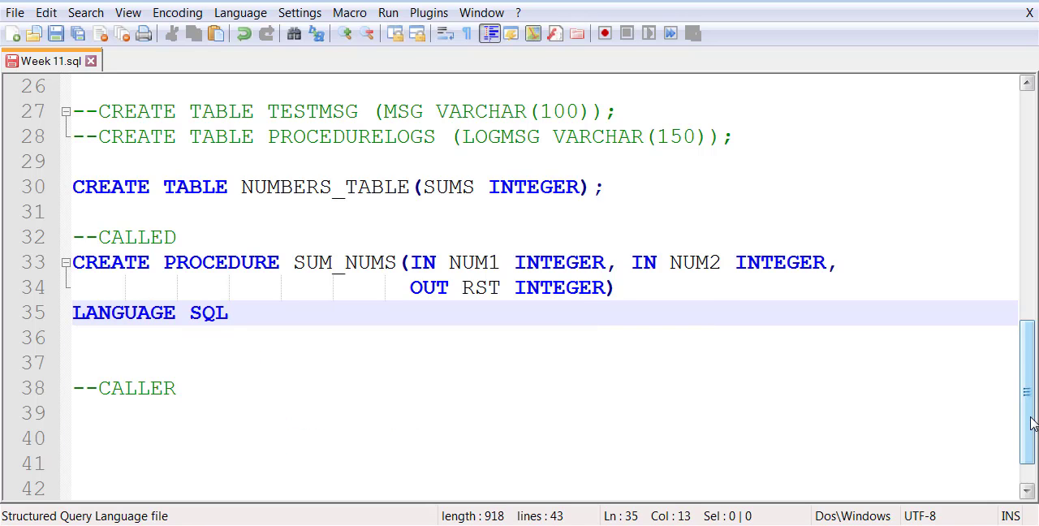
Step: Write the P1: BEGIN…END body with SET RST = NUM1 + NUM2; and move below --CALLER
text(P)
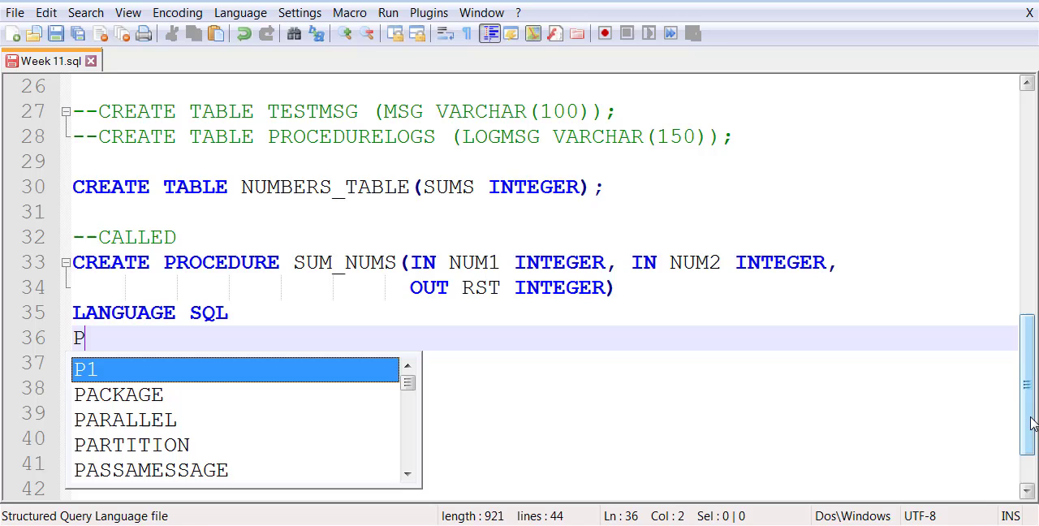
text(1: B)
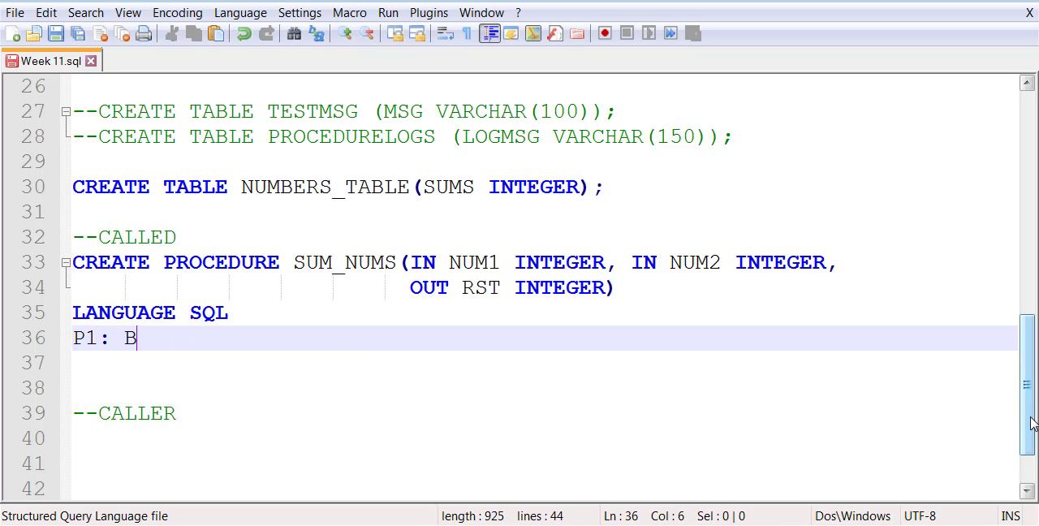
text(EGIN)
click(544, 388)
text(END P1;)
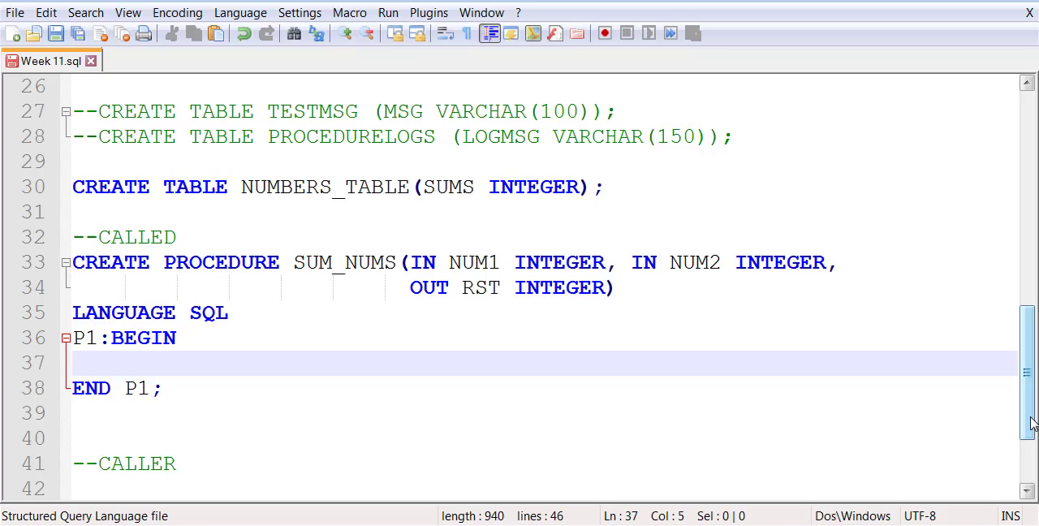
text(SET RST =)
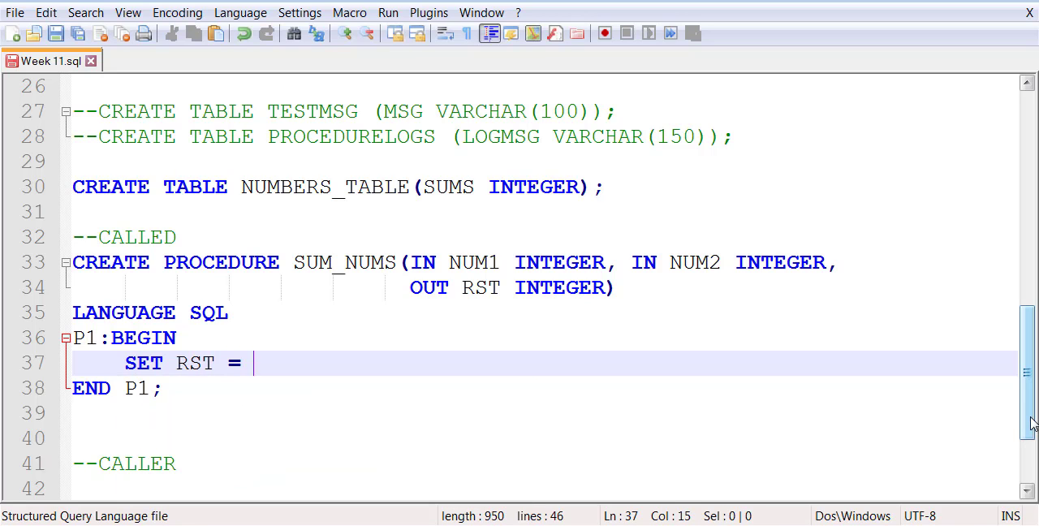
text(NUM1)
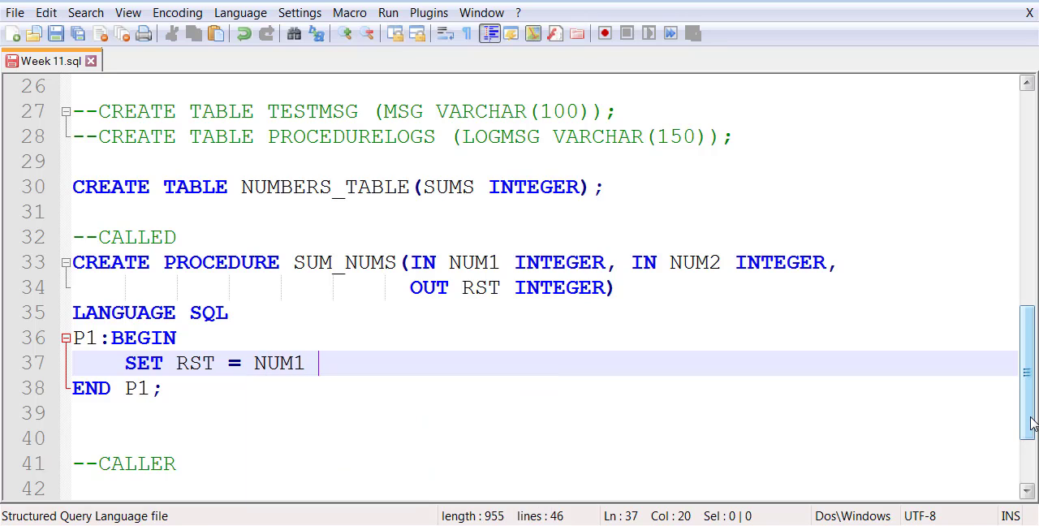
text(+ NUM2;)
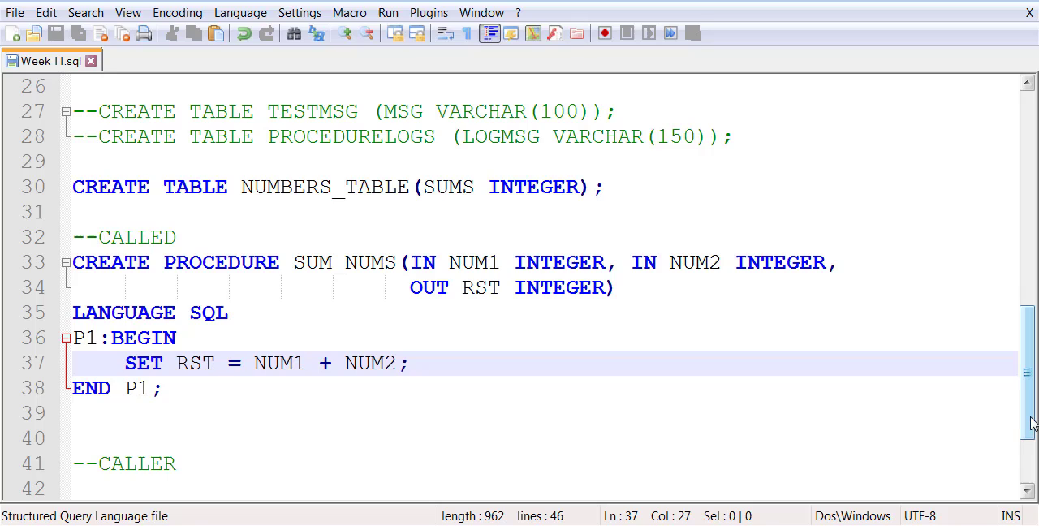
click(409, 362)
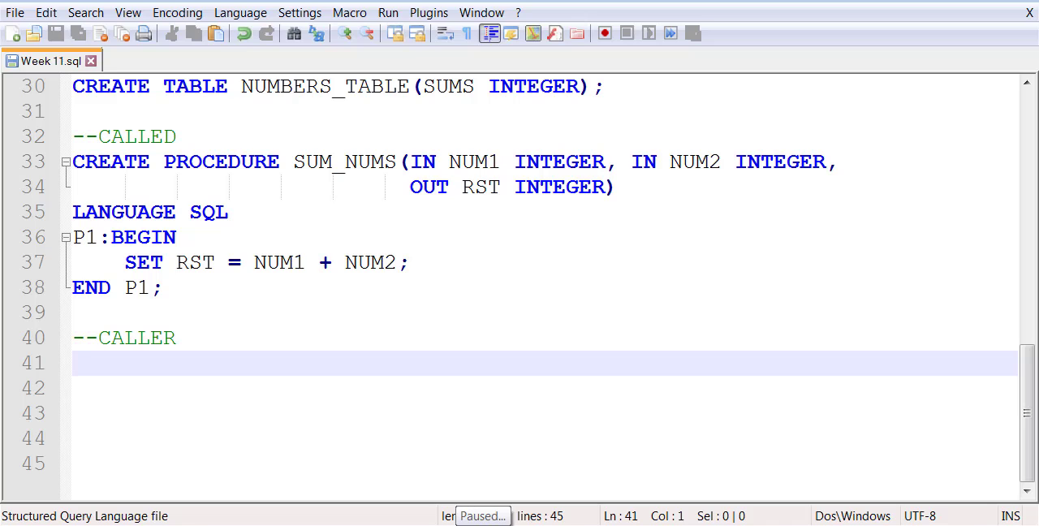
Step: Write CREATE PROCEDURE CALL_SUM(IN NUM1 INTEGER, IN NUM2 INTEGER) with LANGUAGE SQL
text(CREATE O)
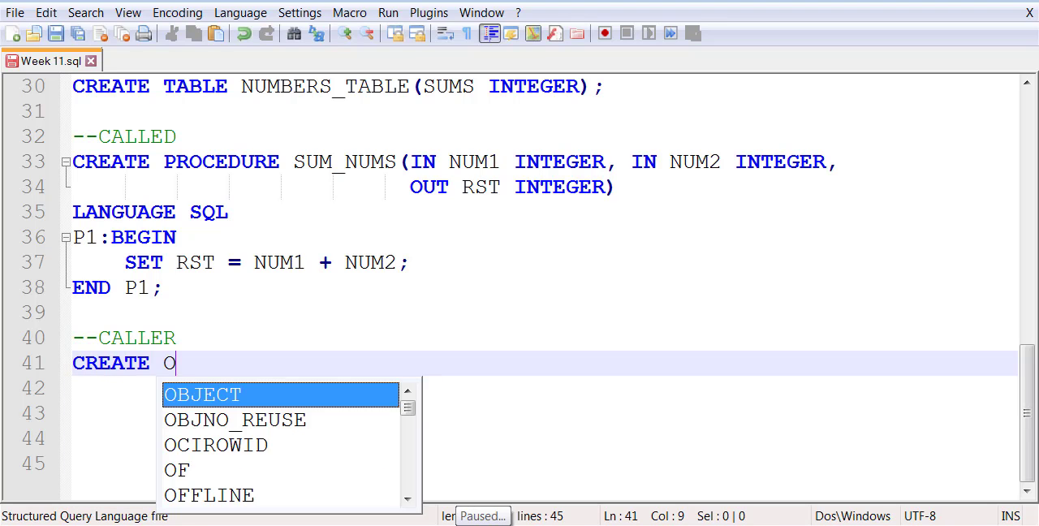
text(ROCEDURE)
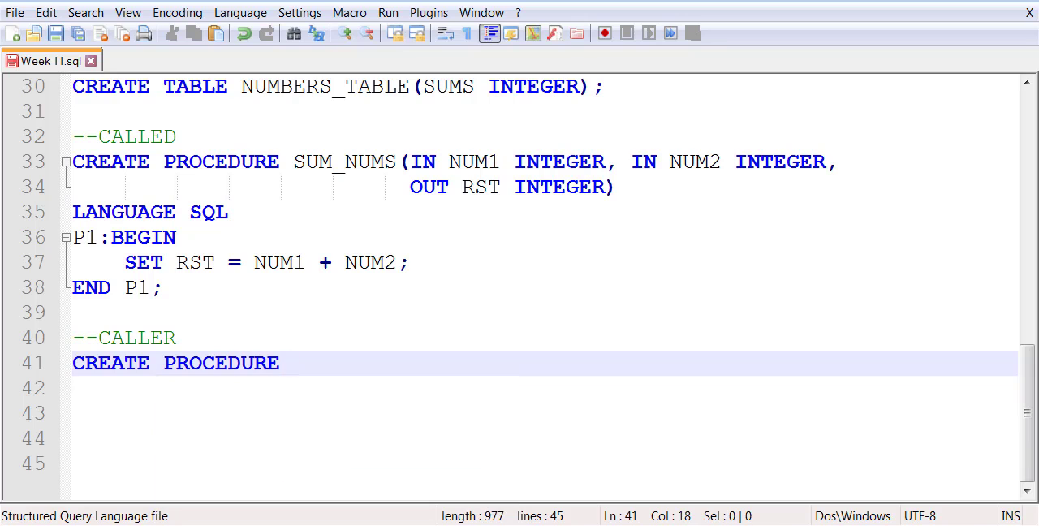
text(C)
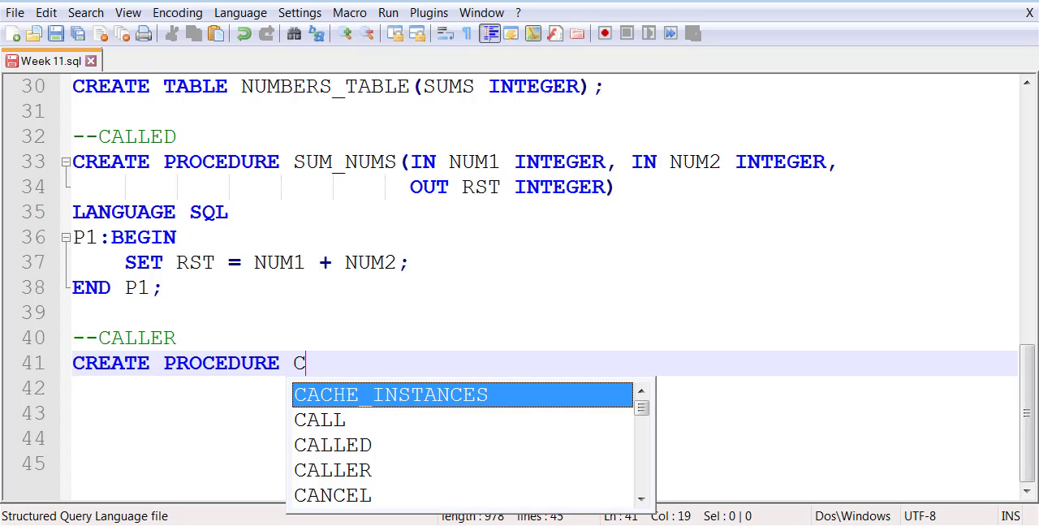
text(ALL_SUM)
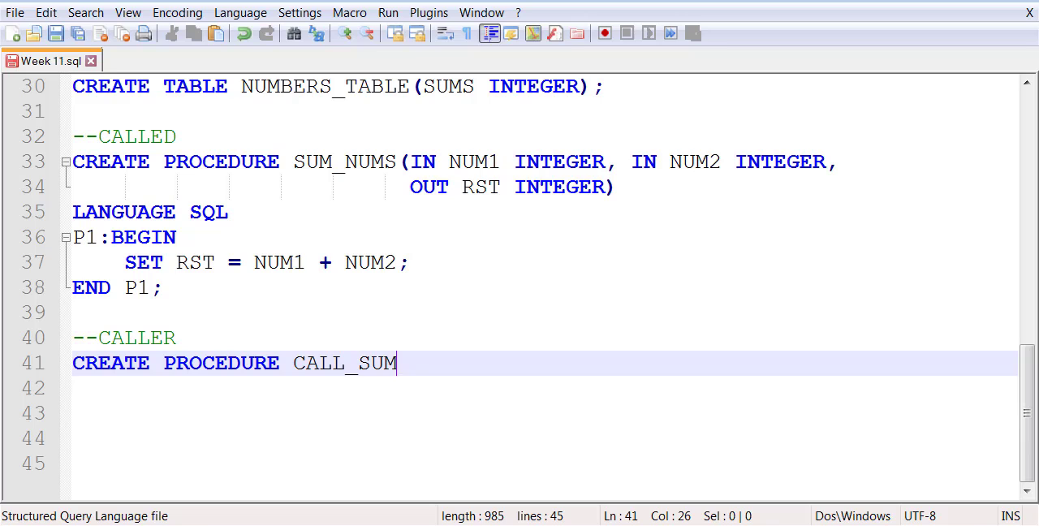
text(())
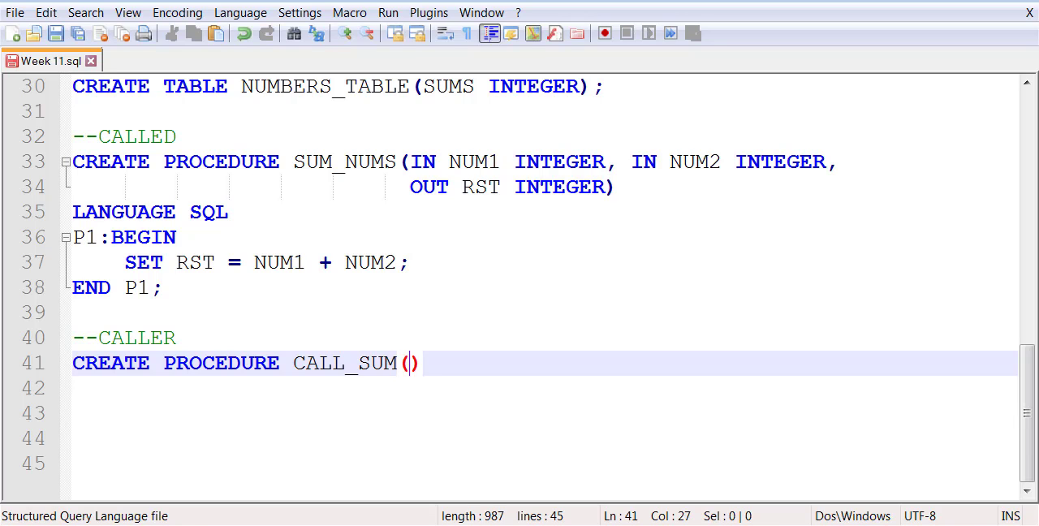
text(IN NUM1 INTEGER)
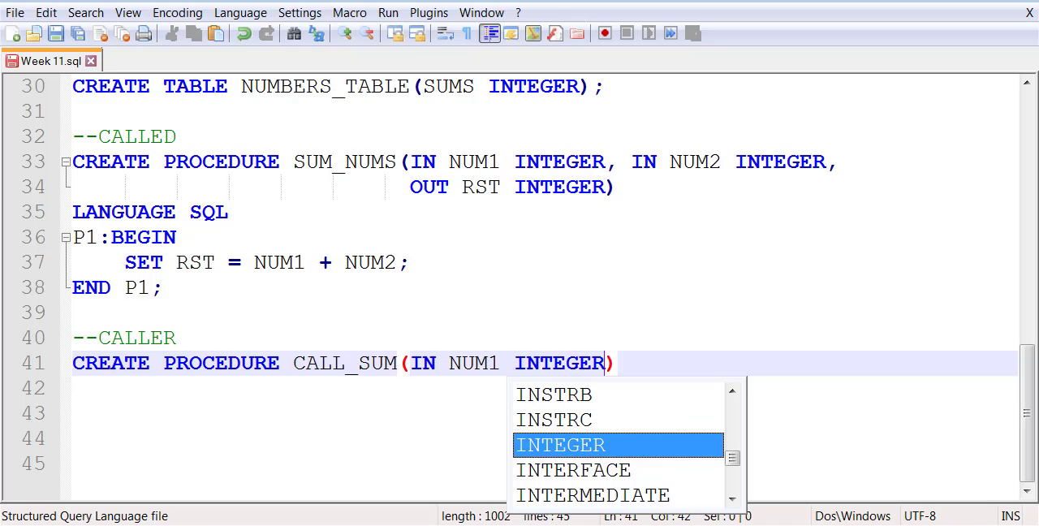
text(, IN NUM2 INTEGER)
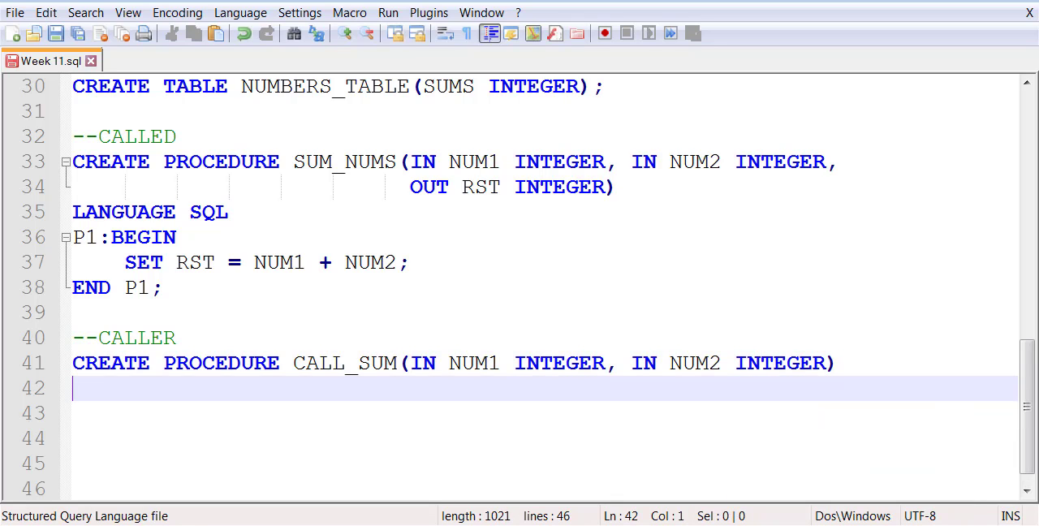
mouse_move(324, 400)
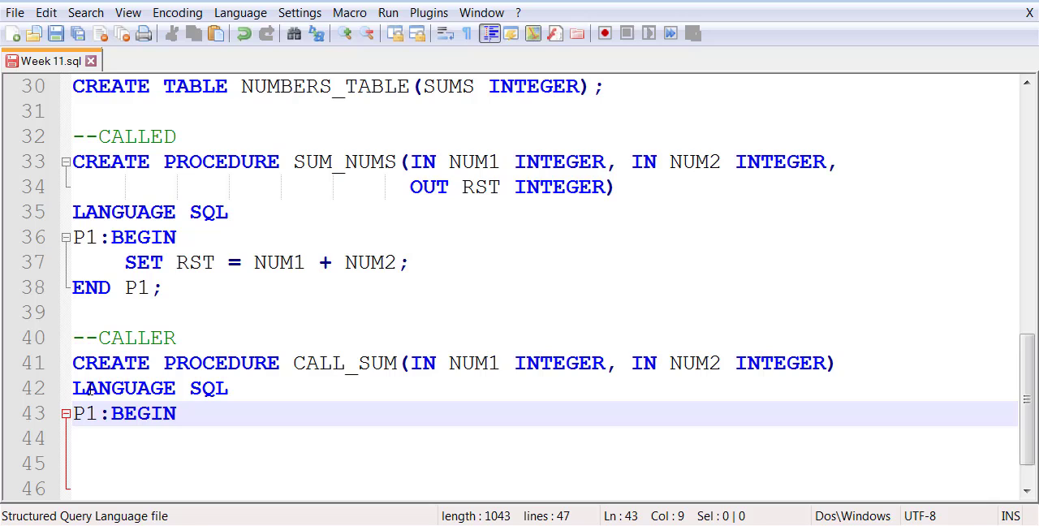
Step: Add an empty P1:BEGIN … END P1; block to CALL_SUM
text(END P1;)
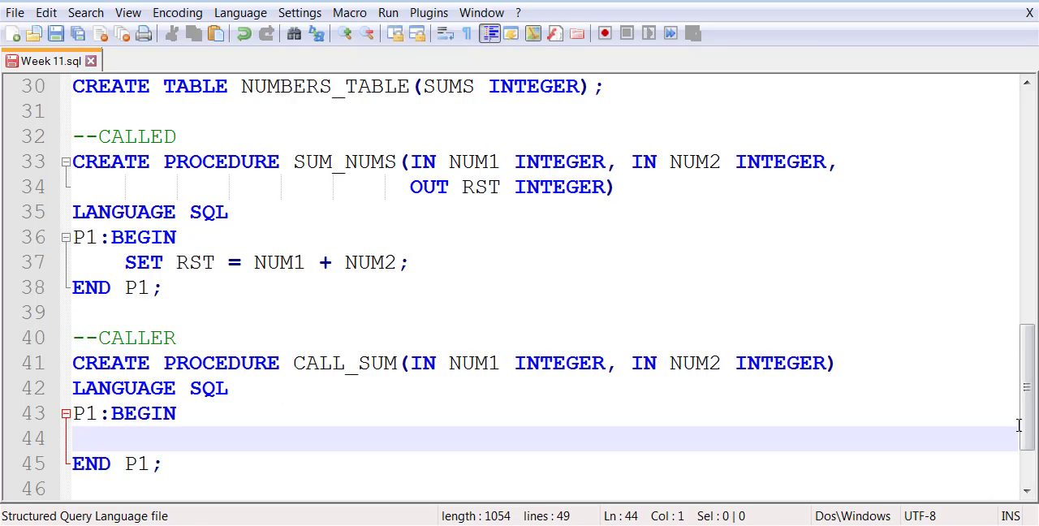
scroll(down, 3)
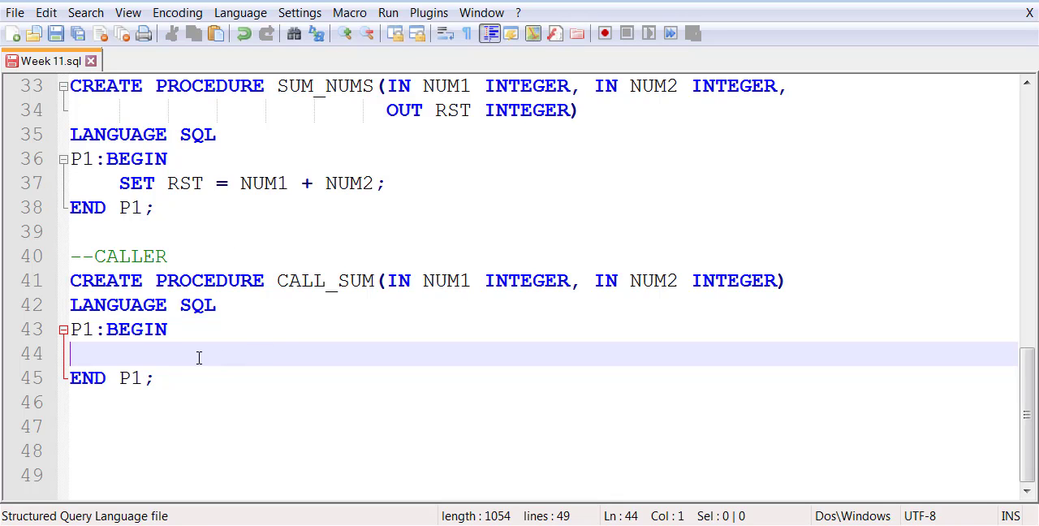
Step: Declare RST INTEGER inside CALL_SUM
text(DECLARE)
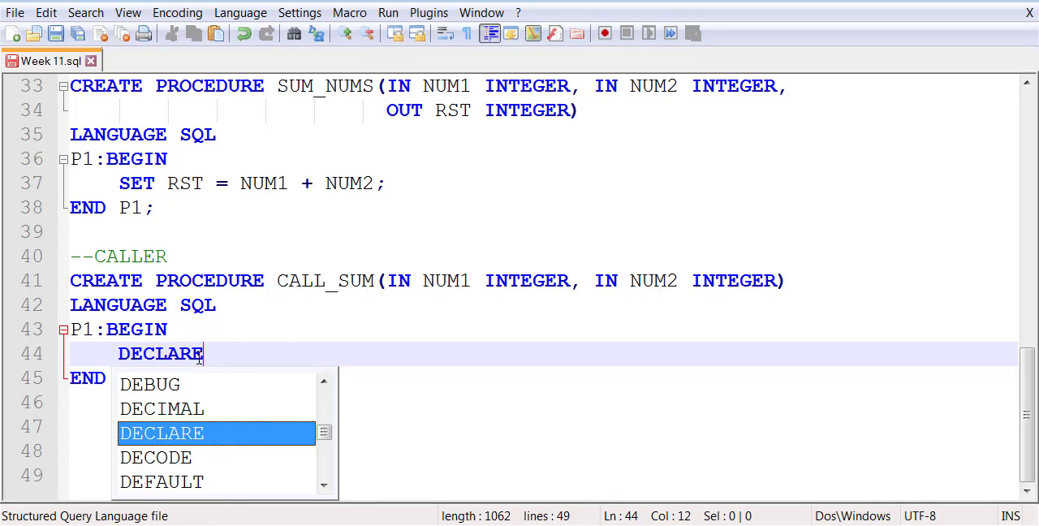
text(RST)
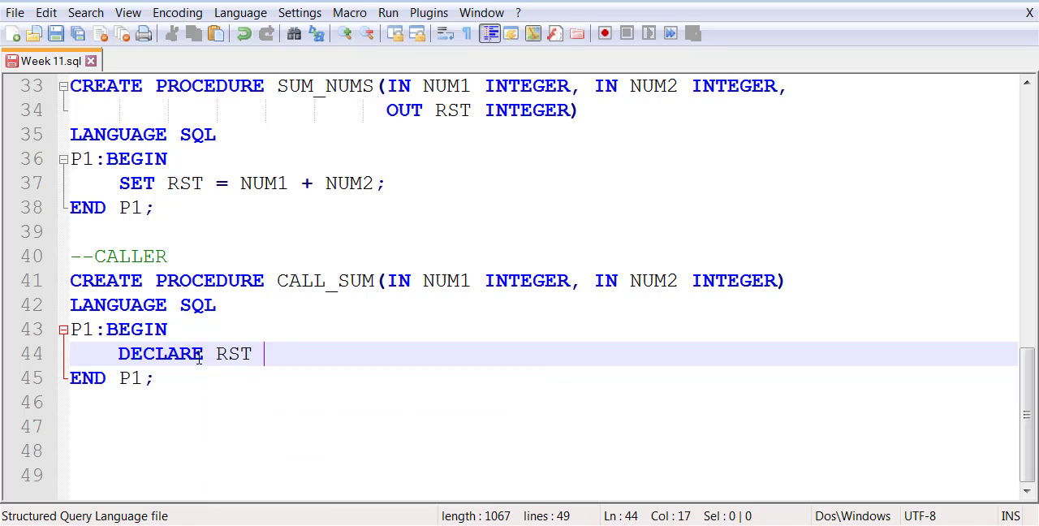
text(INTEGER;)
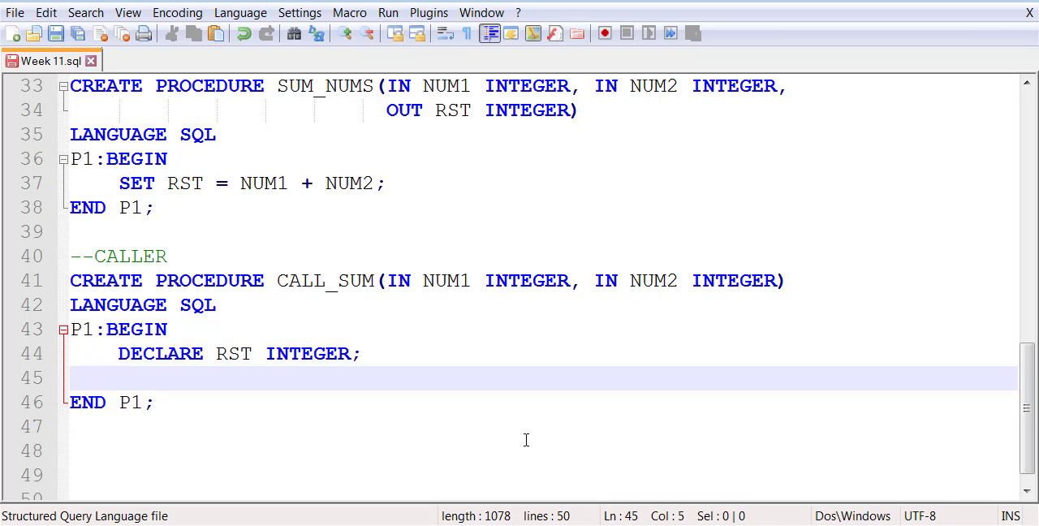
Step: Call SUM_NUMS(NUM1, NUM2, RST); and begin an INSERT INTO statement
text(CALL SUM)
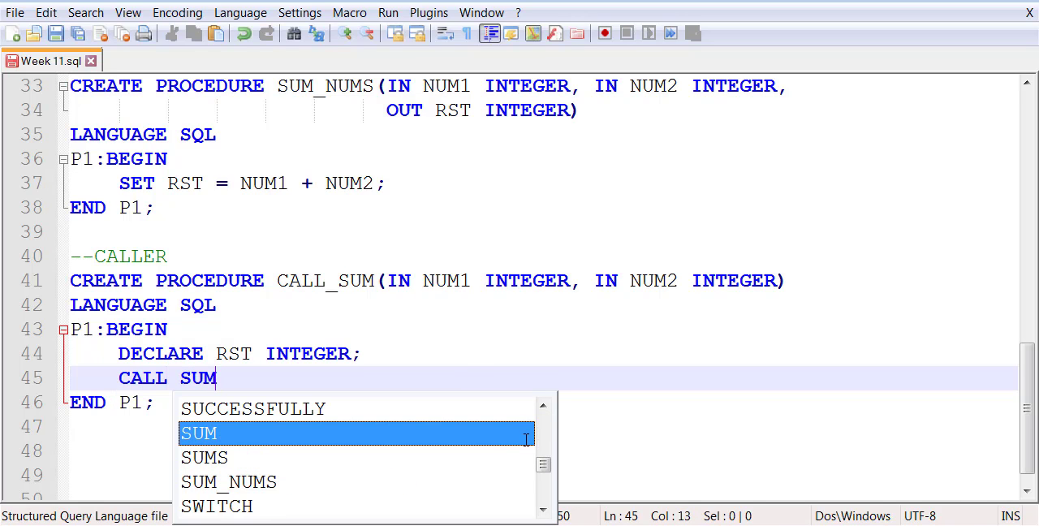
text(_NUMS()
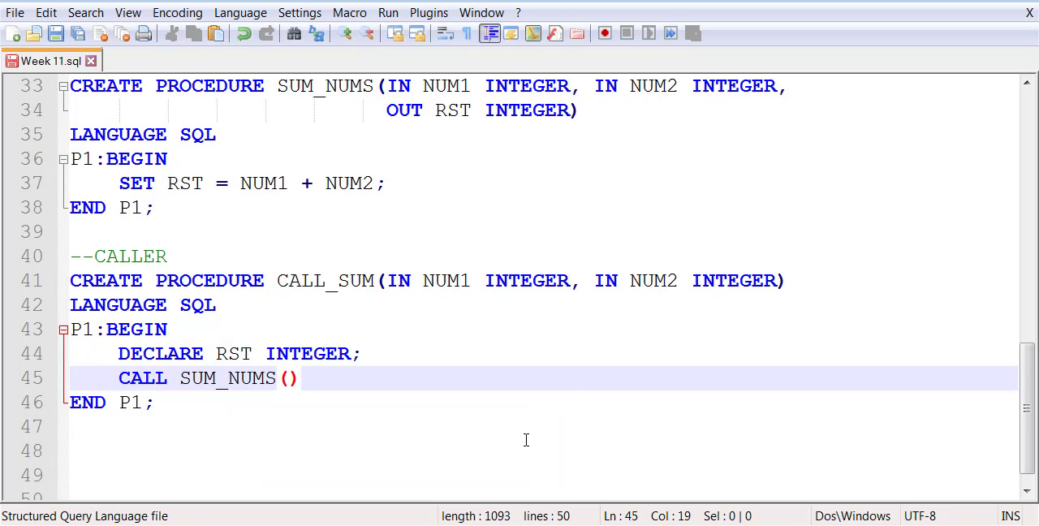
text(NUM1, NUM2,)
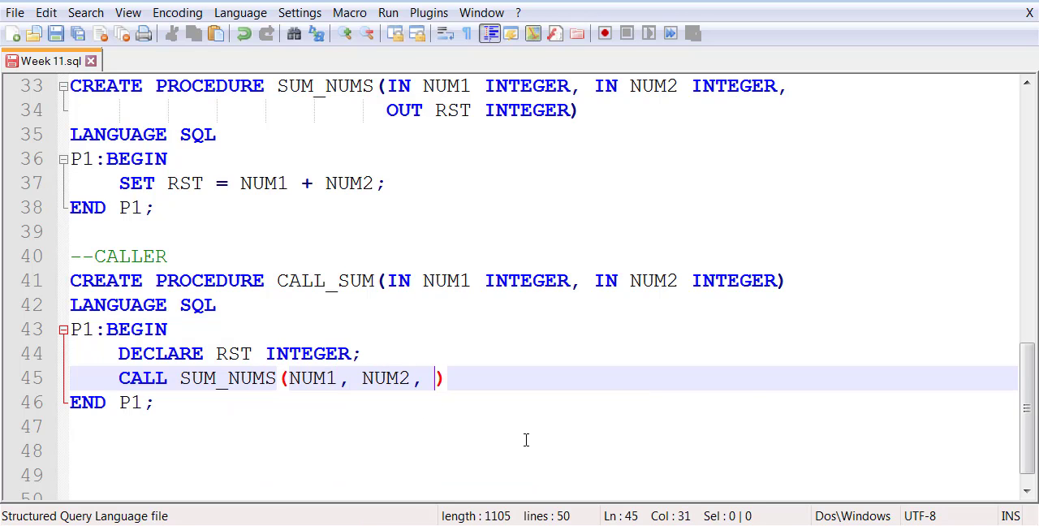
text(RST);)
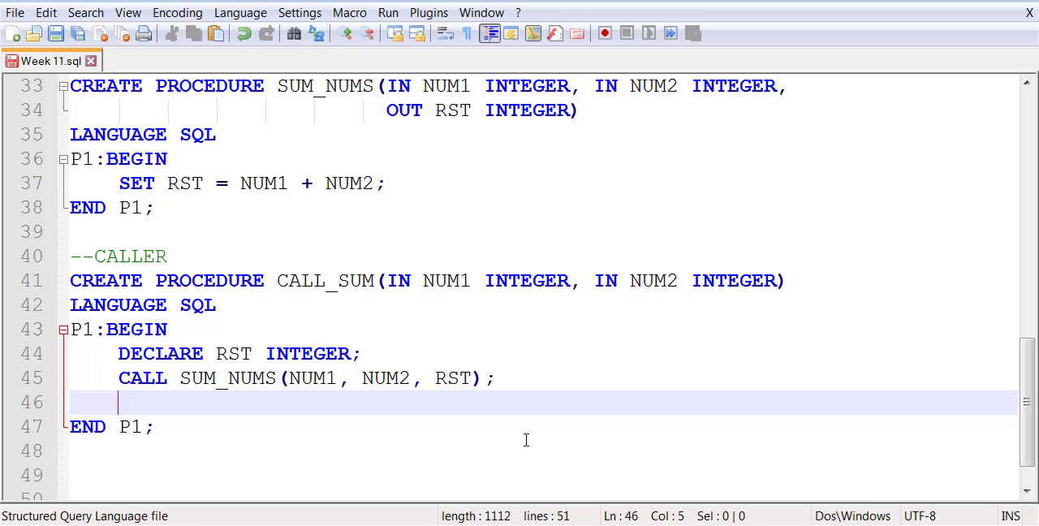
text(INSERT INTO)
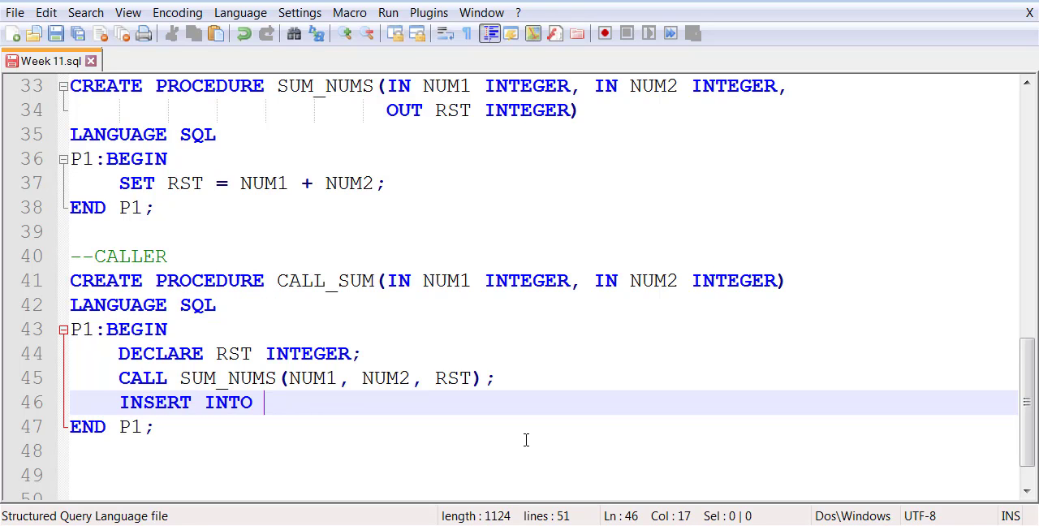
Step: Complete INSERT INTO NUMBERS_TABLE VALUES(RST); and add a --CALLS comment below END P1;
text(NUMBERS_TABLE VALUES(RST);)
click(543, 475)
text(--CALLS)
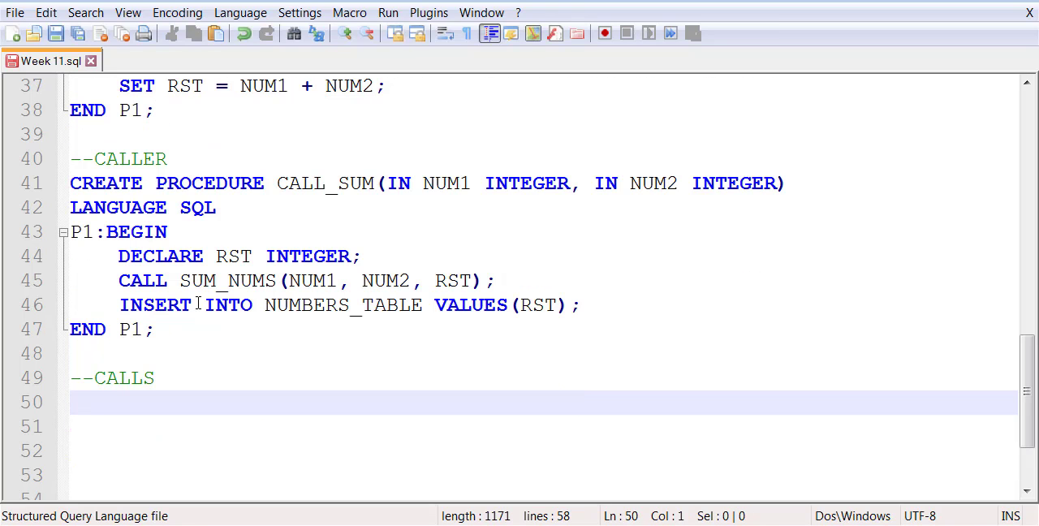
Step: Add test calls CALL CALL_SUM(90, 100); (-90, -100); and (90, 100);
text(C)
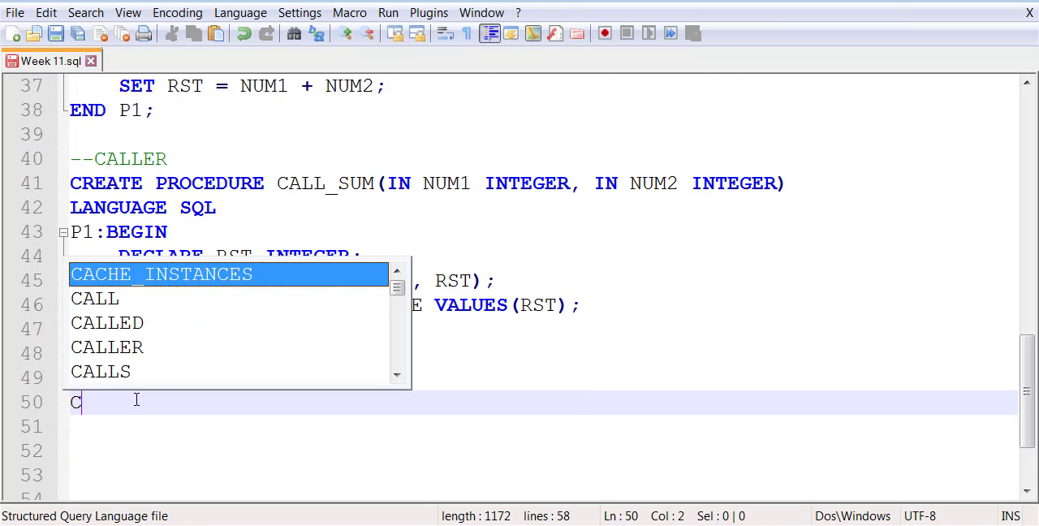
text(ALL CALL_SUM())
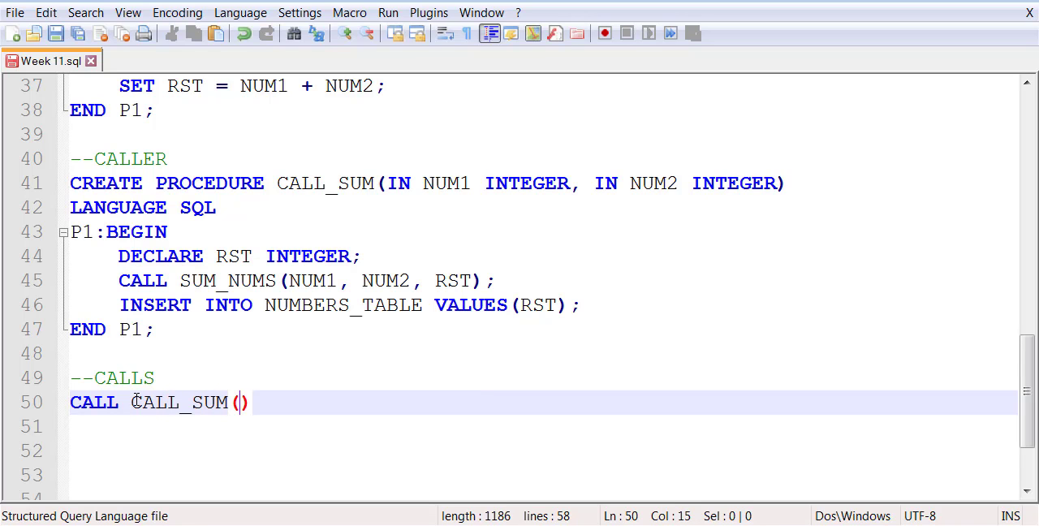
text(90, 100)
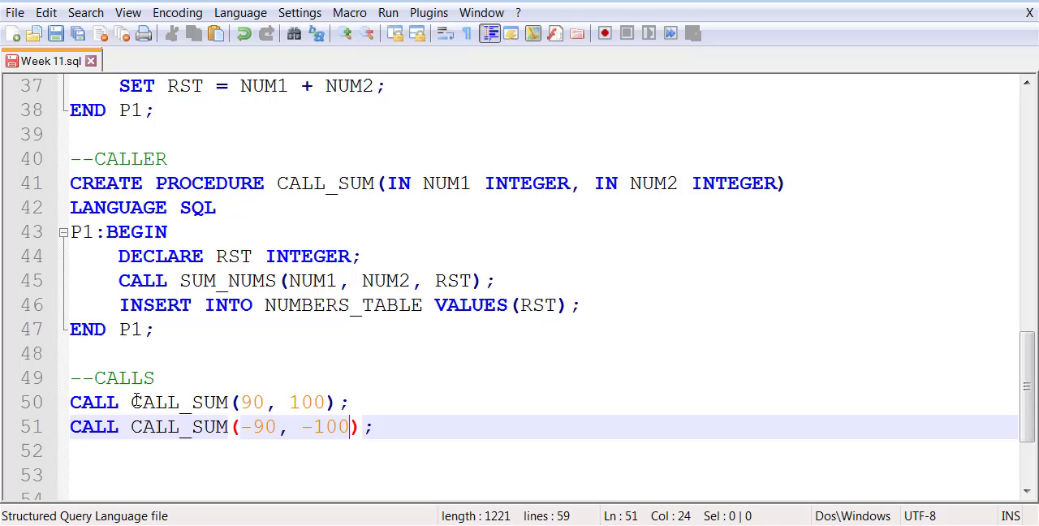
text(CALL CALL_SUM(90, 100);)
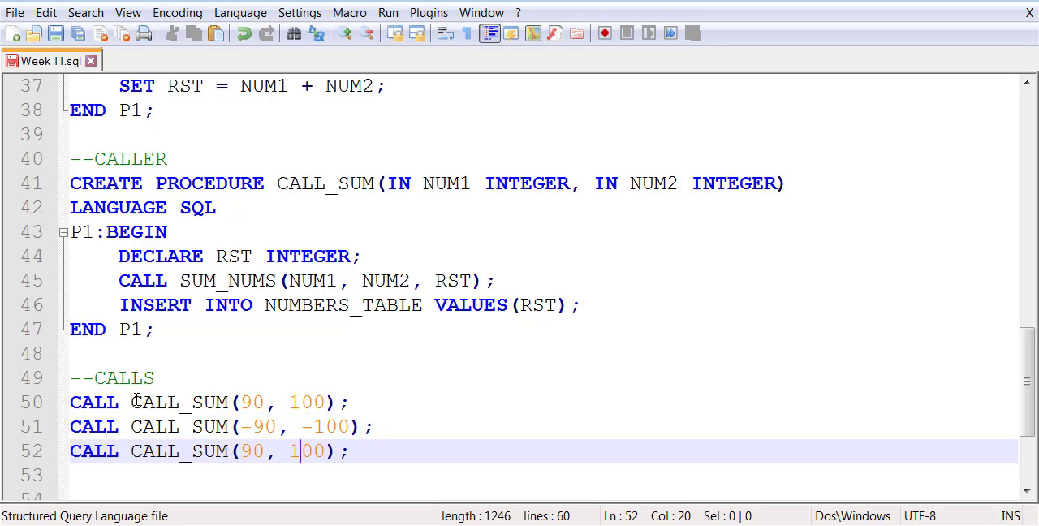